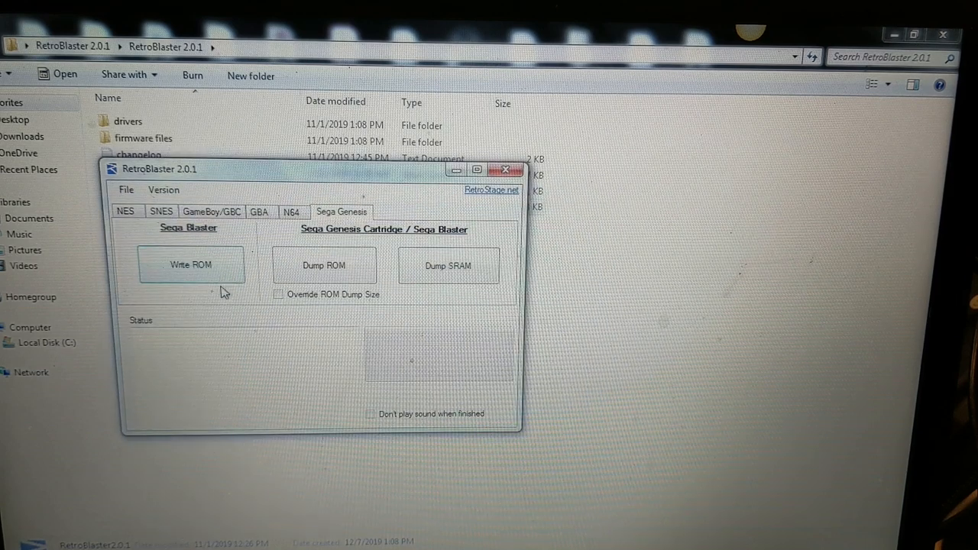
# Start Write ROM under Sega Blaster, erasing the cartridge and beginning the write.
pyautogui.click(189, 265)
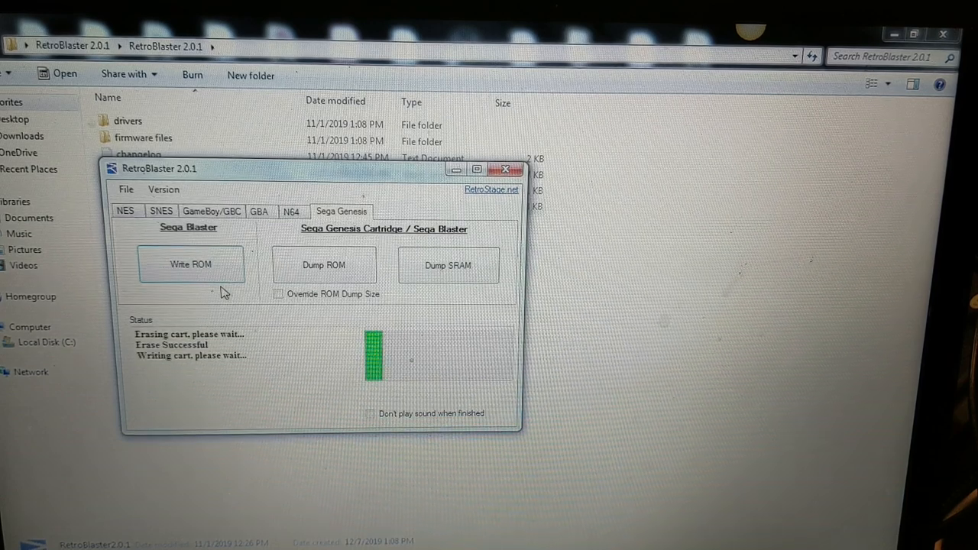